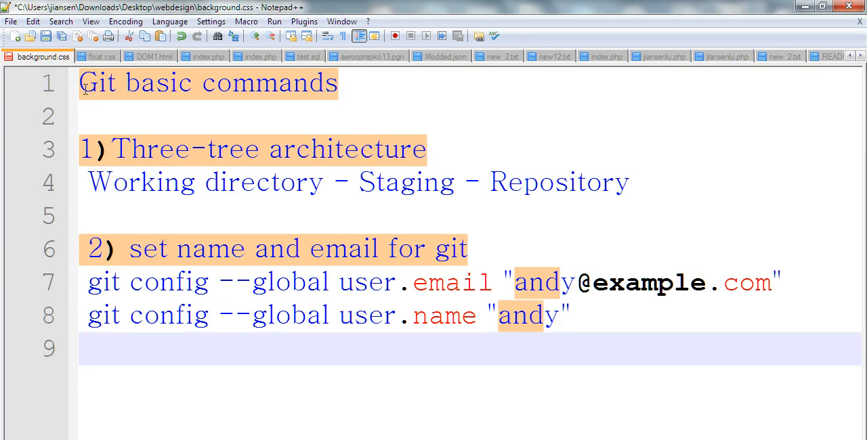
Review the notes, highlighting the words Staging and Repository
click(277, 83)
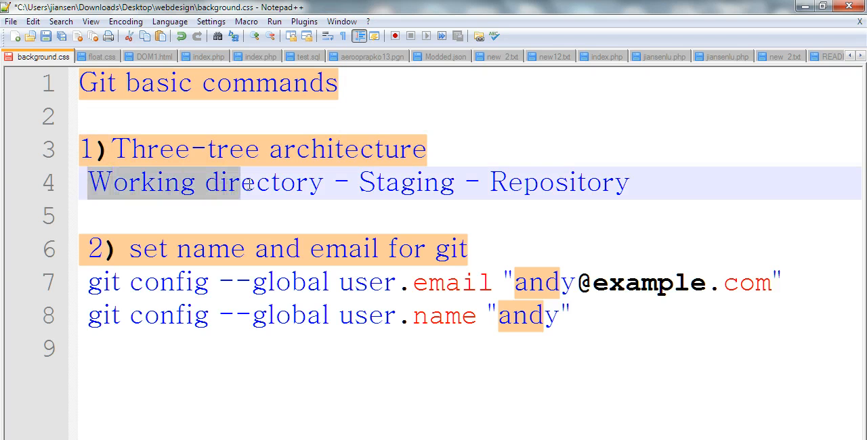
click(359, 182)
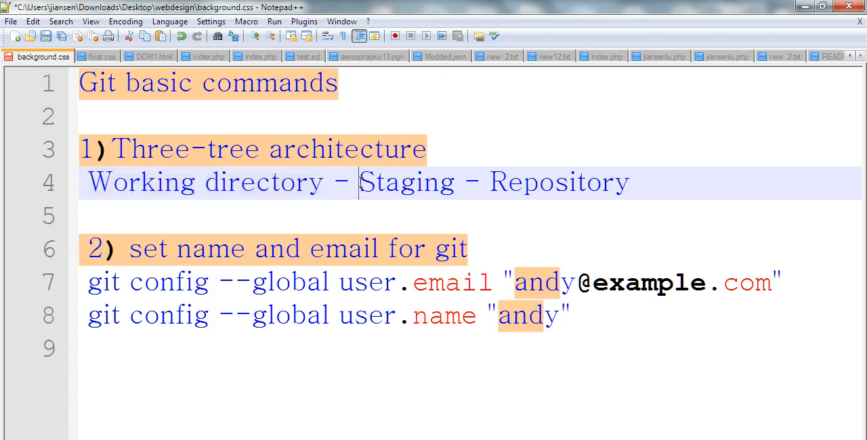
double_click(406, 182)
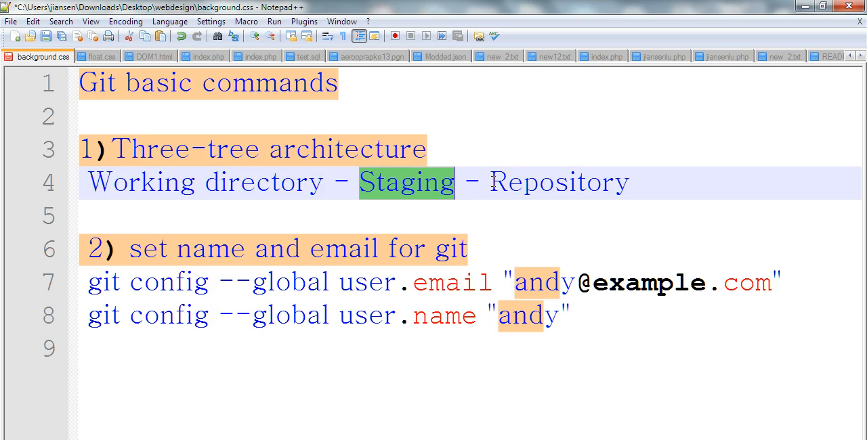
double_click(558, 182)
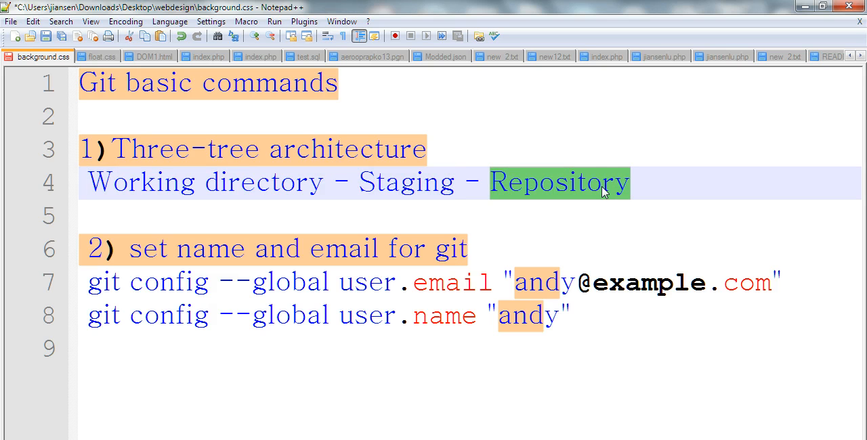
mouse_move(193, 302)
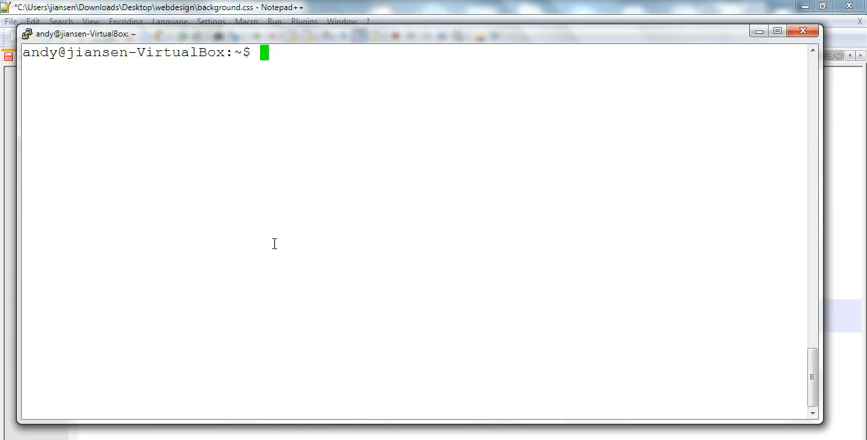
mouse_move(309, 69)
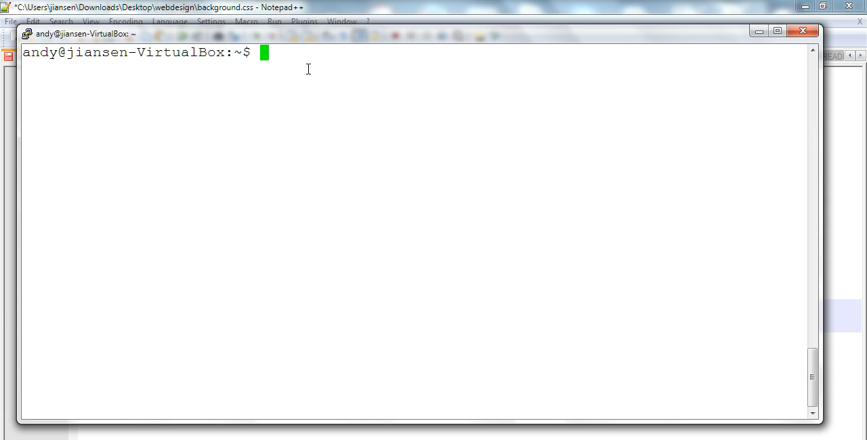
mouse_move(303, 55)
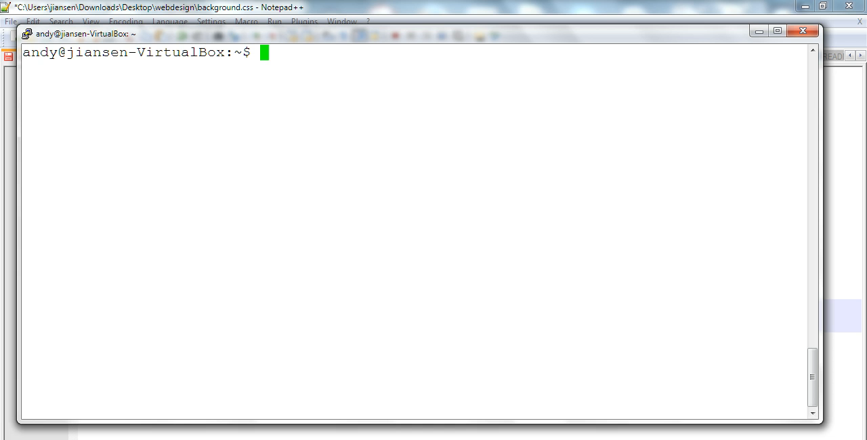
Create git_dir1, change into it and initialise an empty Git repository with git init
text(mkdir git_dir1)
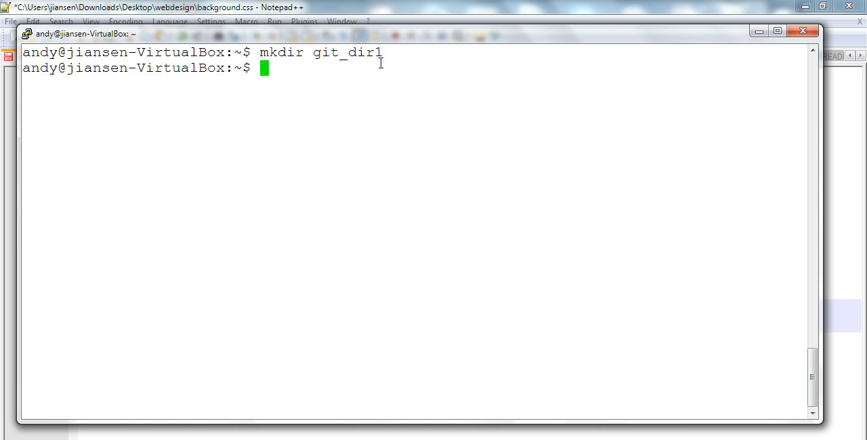
text(cd g)
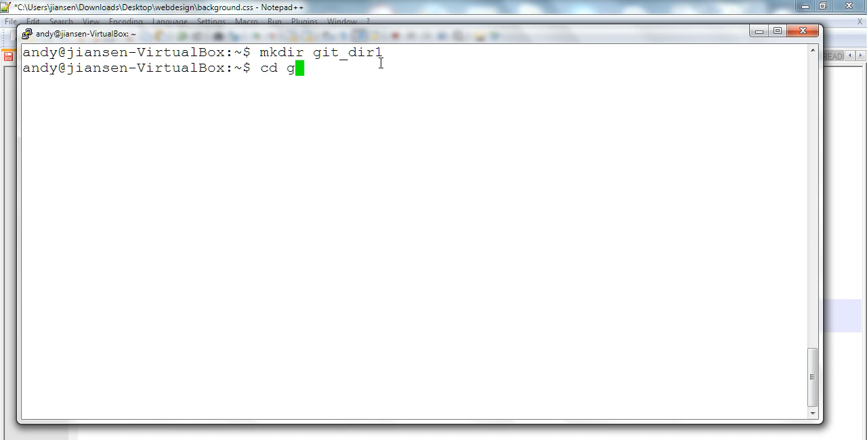
text(it_dir1)
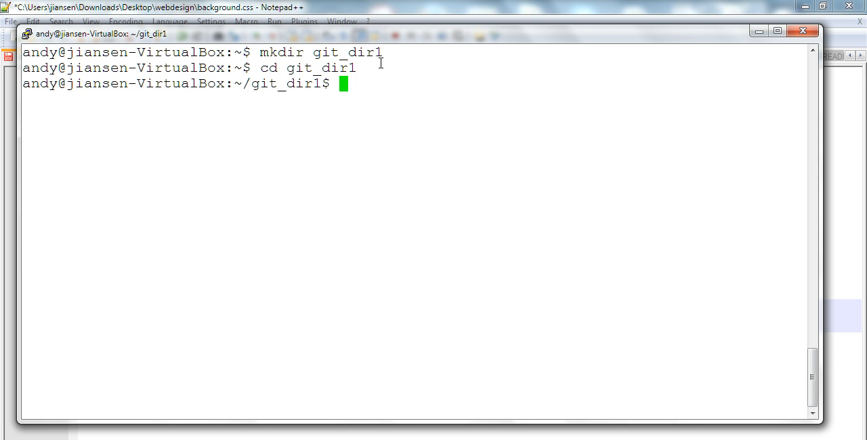
text(git)
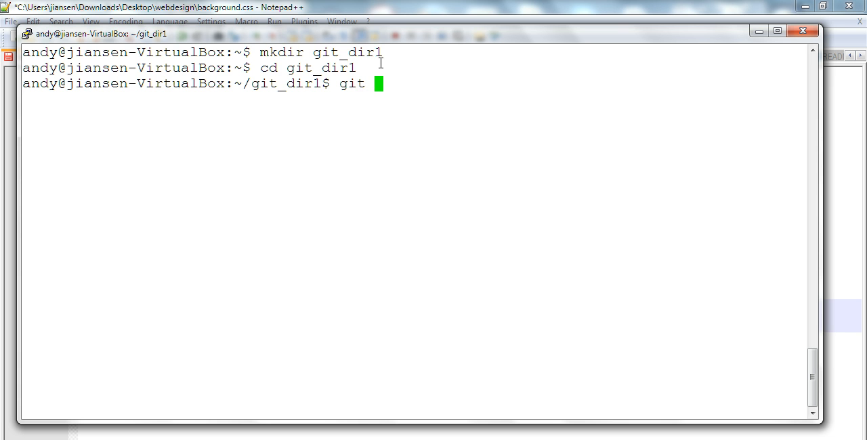
text(init)
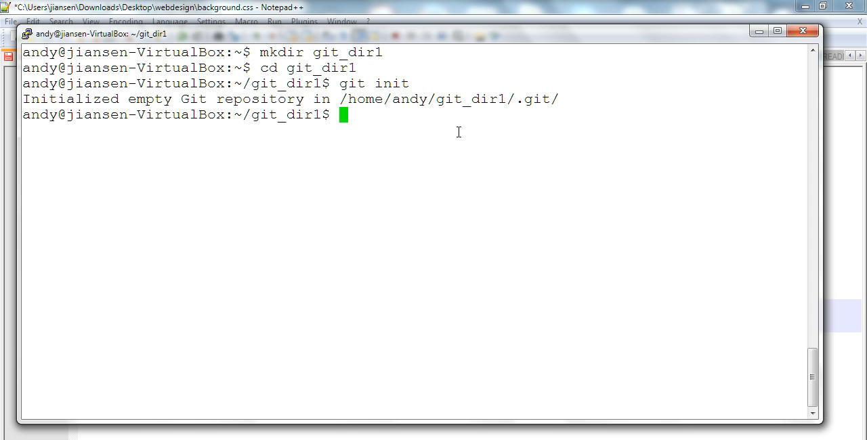
List the directory with ls -ltra and the .git directory contents with ls -ltr
text(ls -ltra)
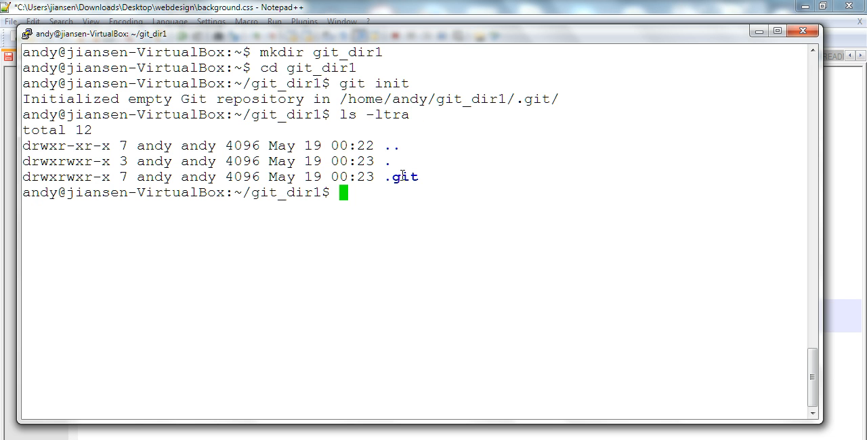
text(ls -ltr .git)
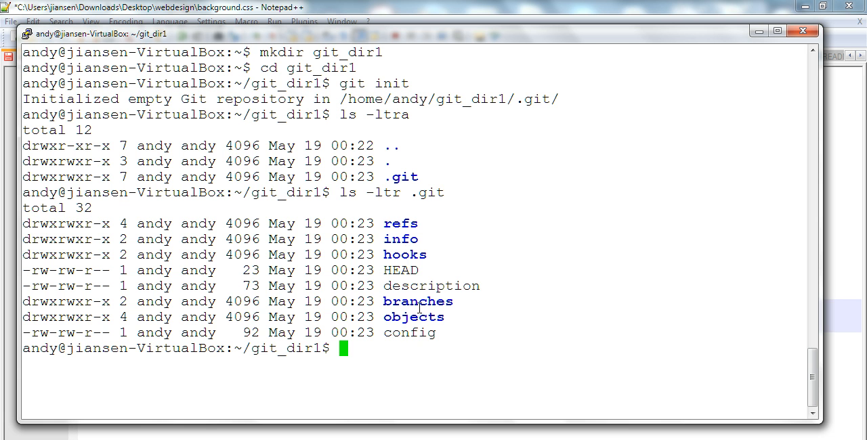
mouse_move(409, 330)
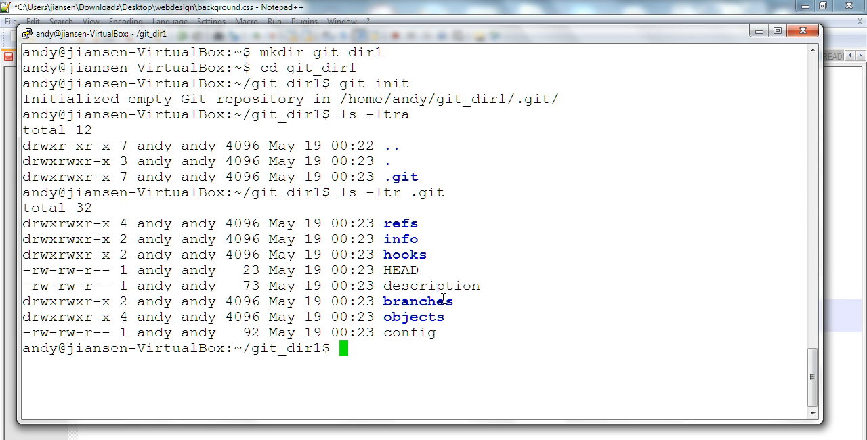
Display the repository's core settings with cat .git/config
text(cat)
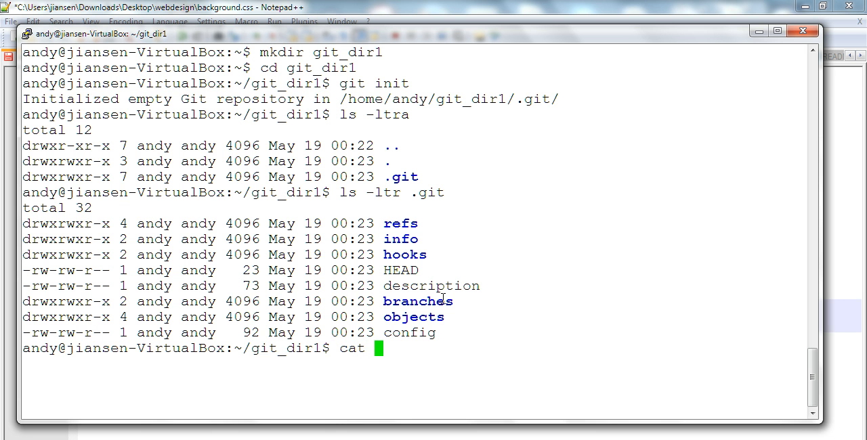
text(.g)
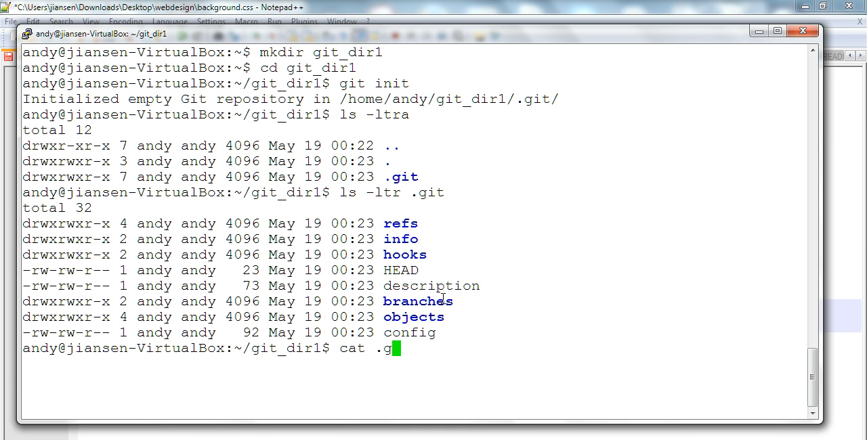
text(it/co)
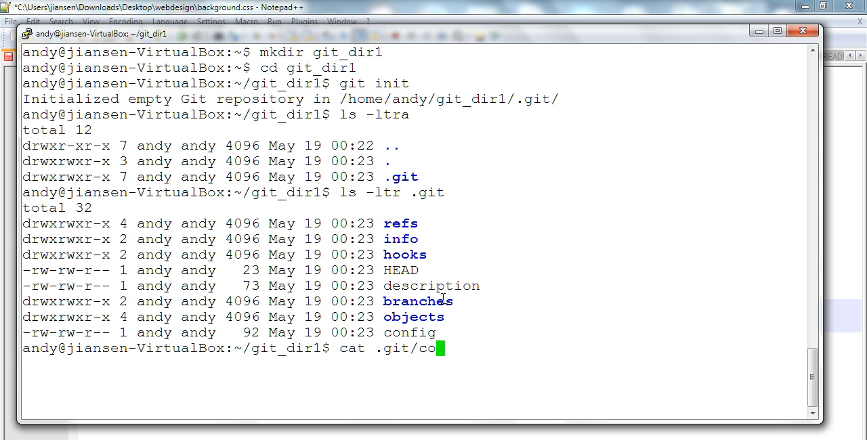
text(nfig)
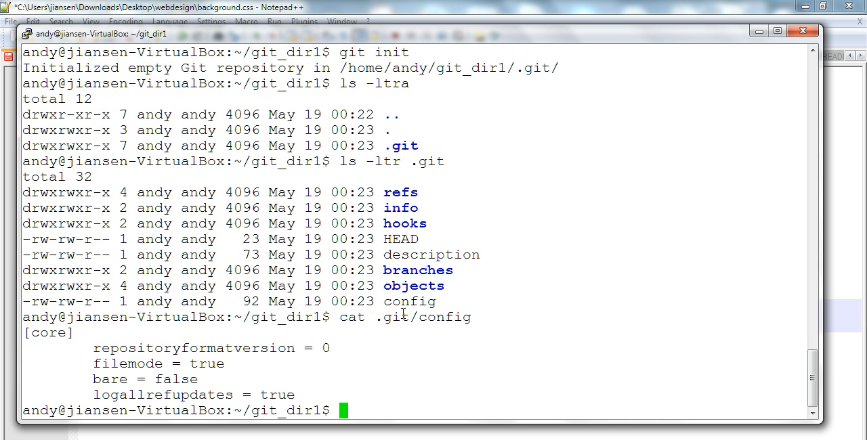
mouse_move(476, 272)
text(git add .)
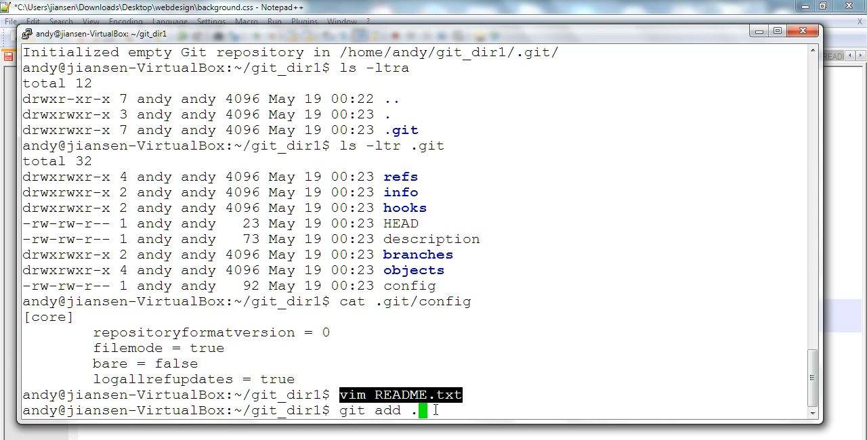
Stage all files and commit with message "Create REAME.txt by Andy"
key(Return)
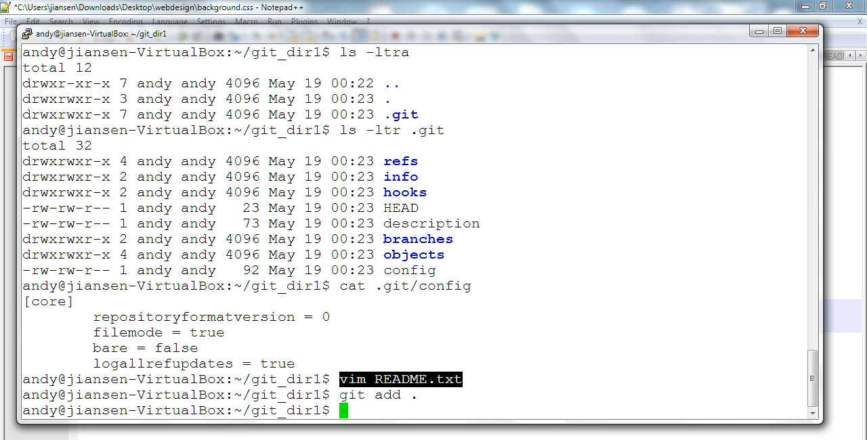
text(git commit -m "Create REAME.txt by Andy")
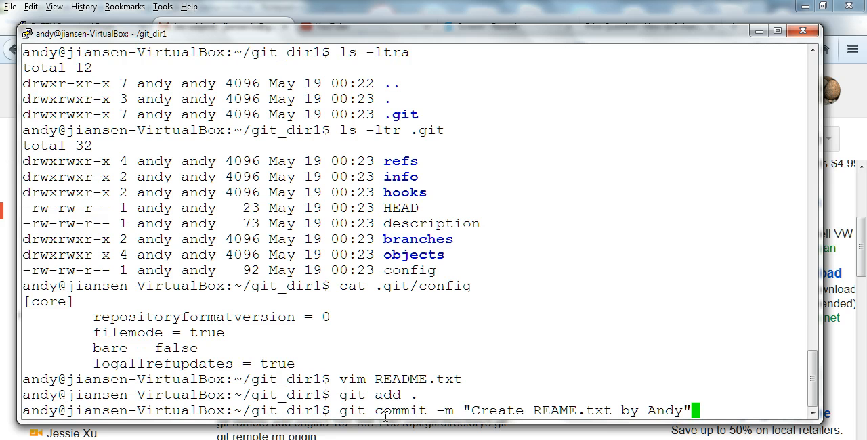
mouse_move(547, 405)
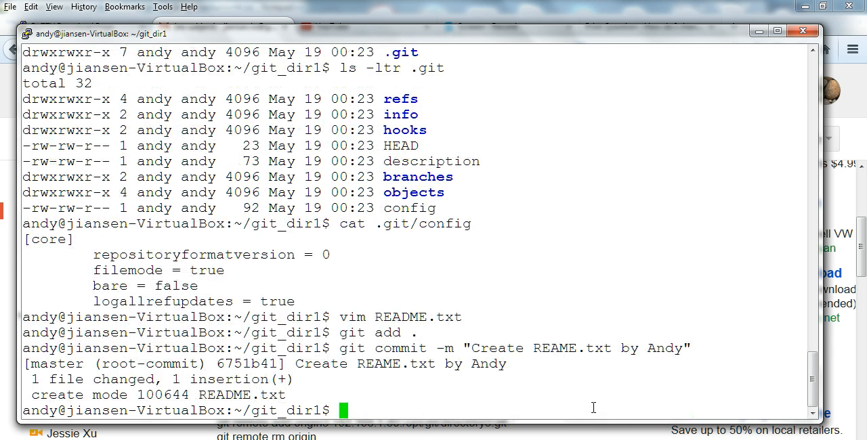
mouse_move(340, 386)
text(git log)
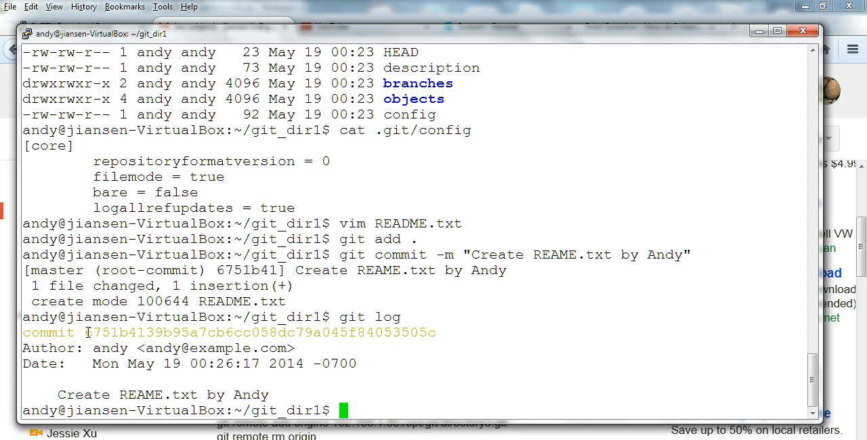
View the commit in git log, then check git status showing index.php and README.txt.old untracked
drag(87, 333, 291, 333)
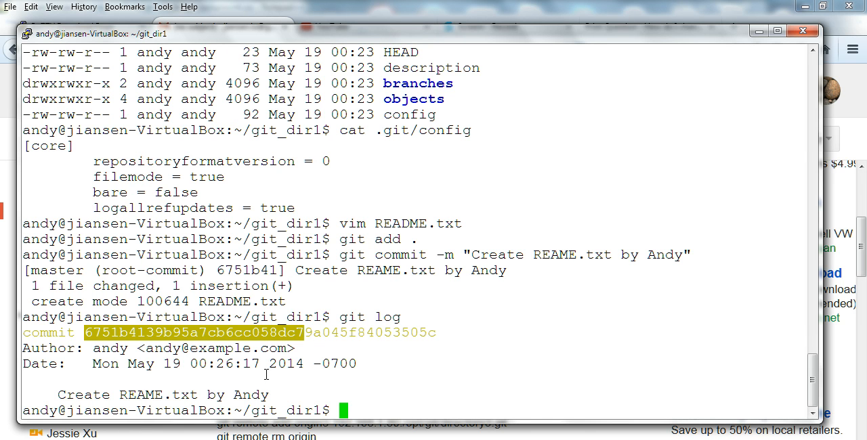
text(git status)
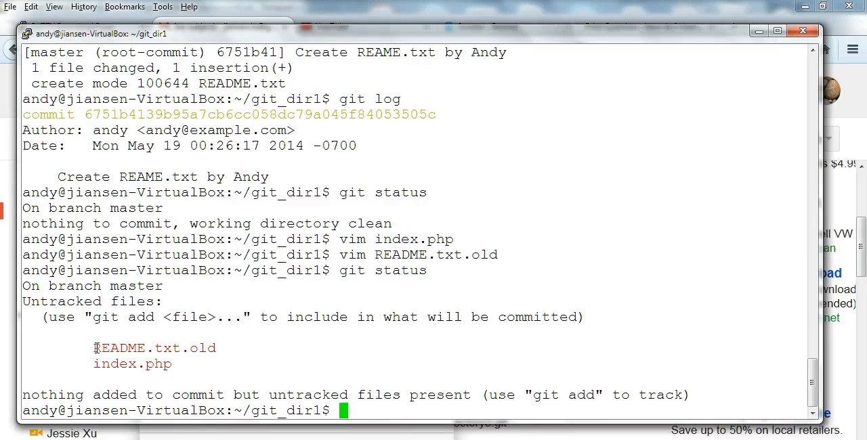
double_click(154, 348)
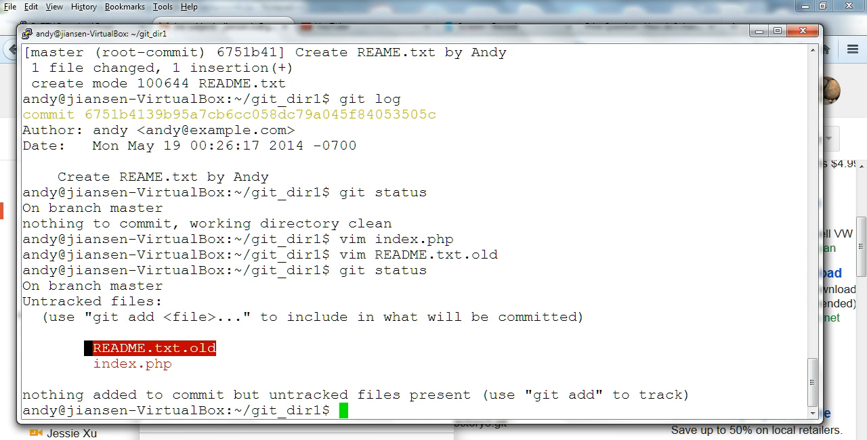
Create a .gitignore in vim listing *.old and .gitignore
text(vim .gitignore)
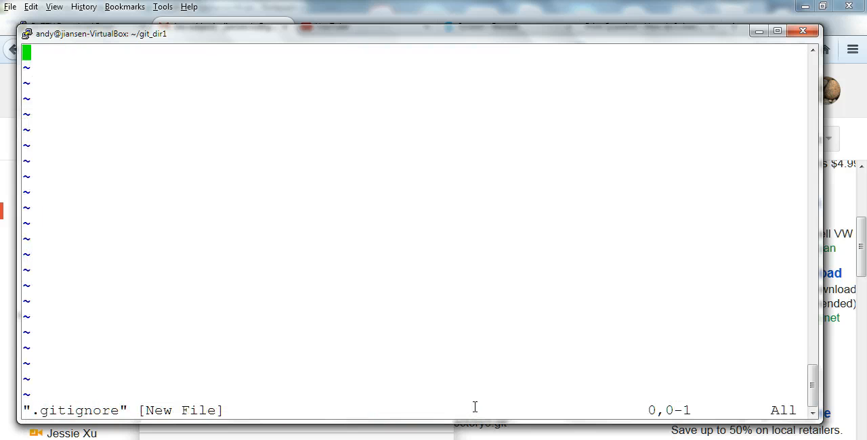
key(i)
text(*.old)
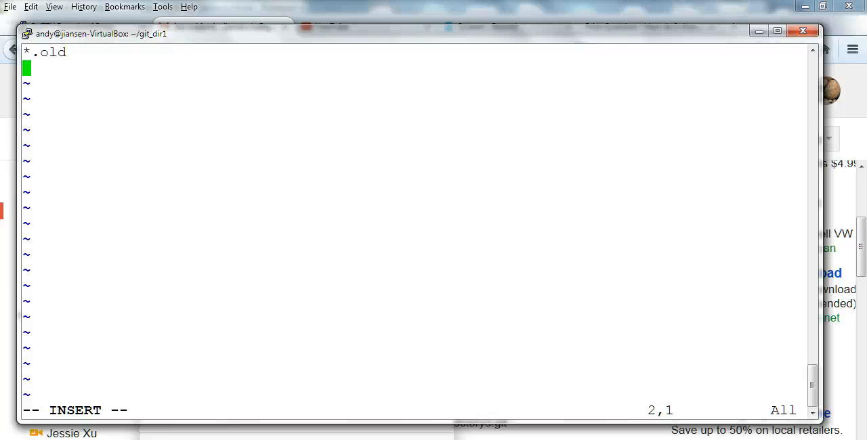
text(.gitignore)
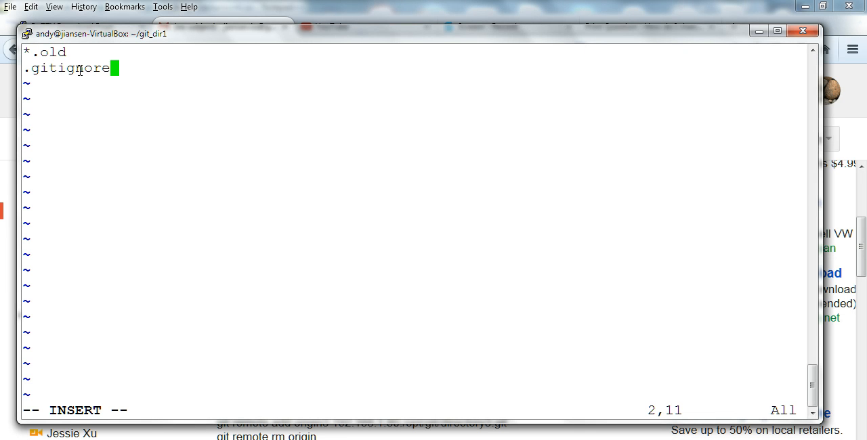
text(`)
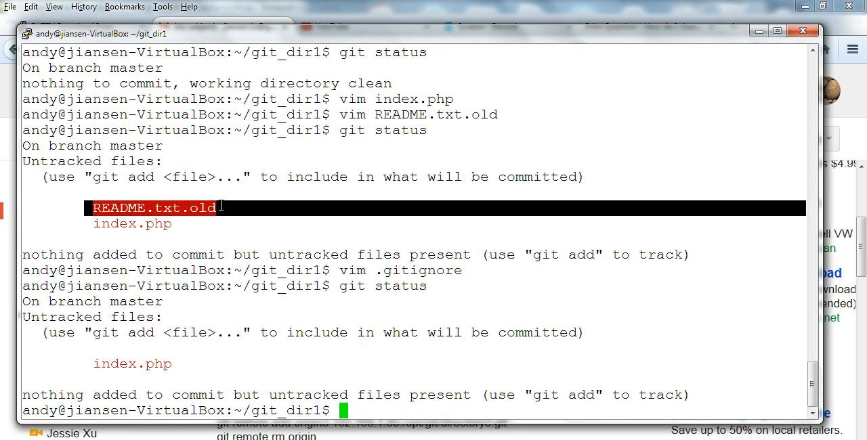
mouse_move(203, 209)
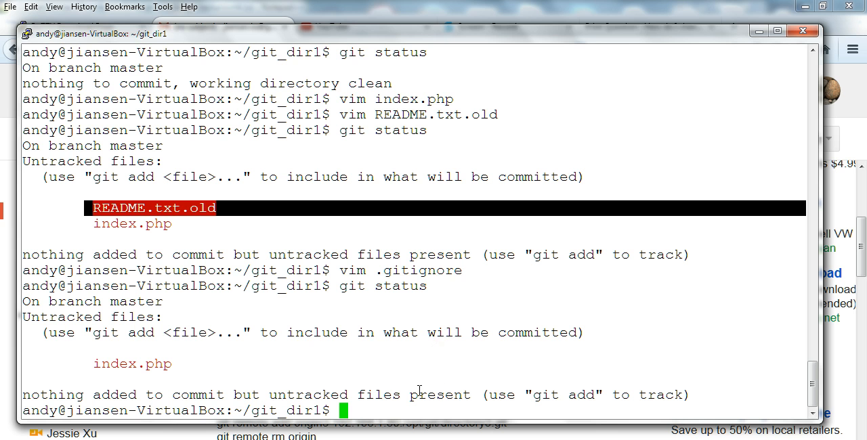
mouse_move(93, 371)
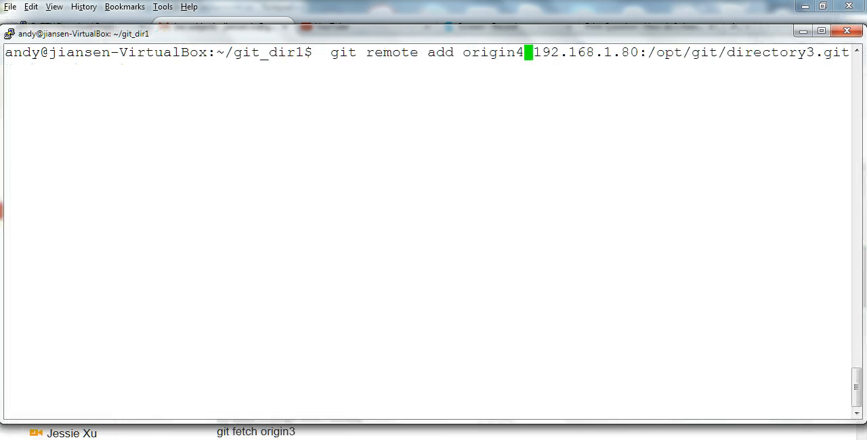
mouse_move(409, 63)
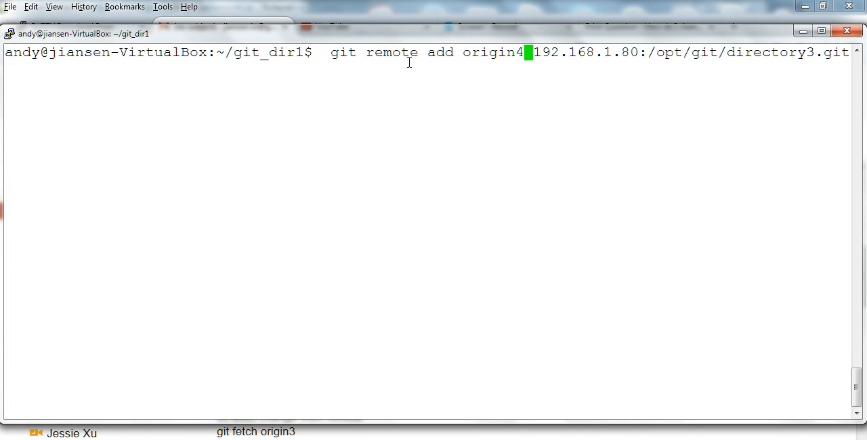
Add remote origin4 at 192.168.1.80:/opt/git/directory3.git and push master with git push -u origin4 master
double_click(544, 52)
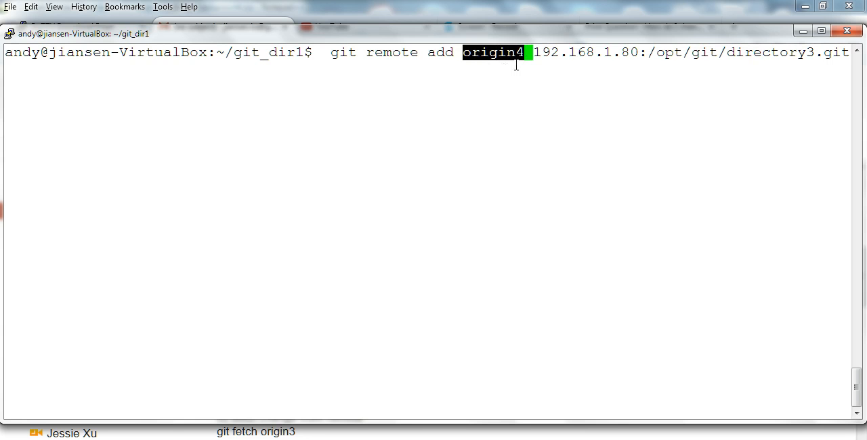
mouse_move(607, 72)
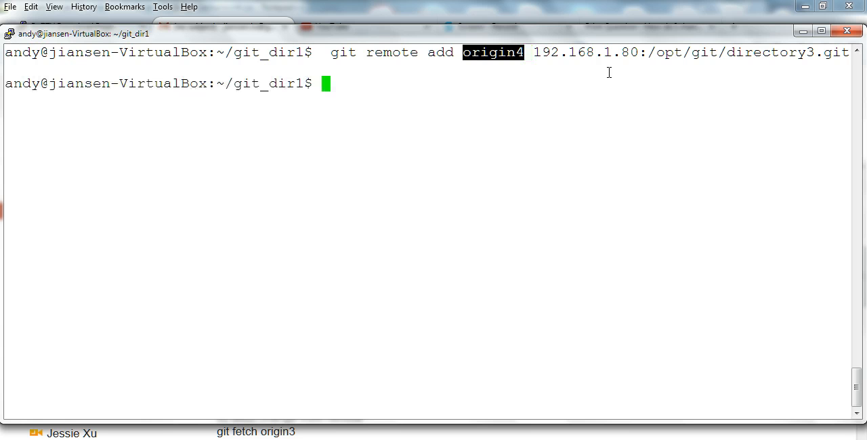
text(git push -u origin4 master)
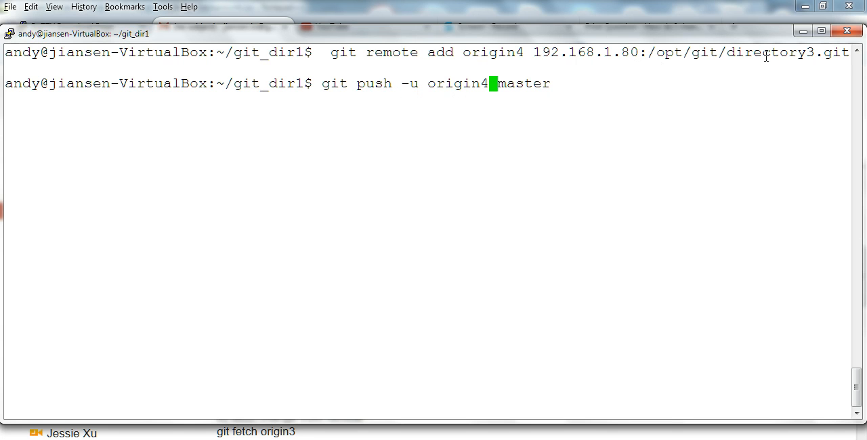
mouse_move(550, 89)
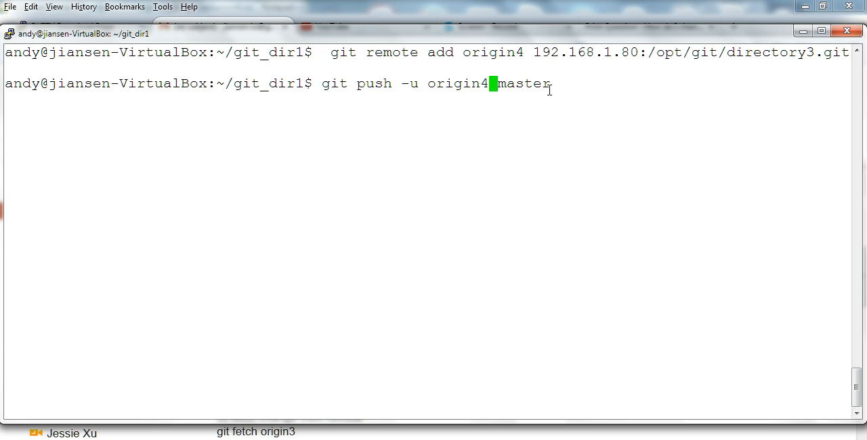
mouse_move(556, 86)
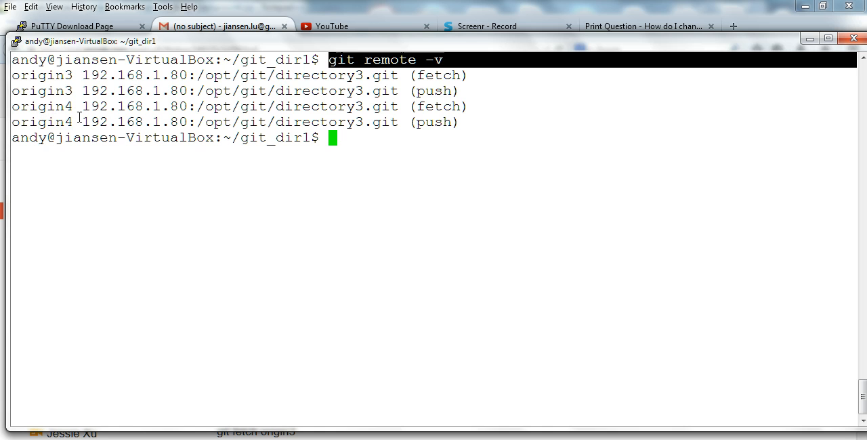
Remove the origin4 remote and verify with git remote -v that only origin3 remains
text(git remote rm origin4)
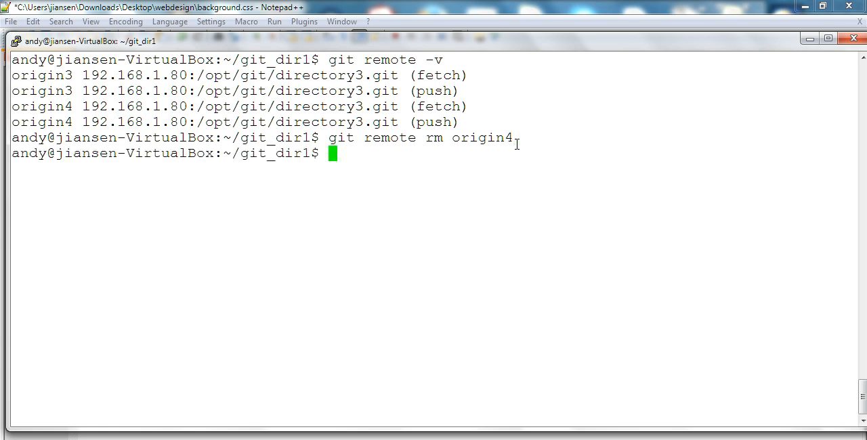
text(git remote -v)
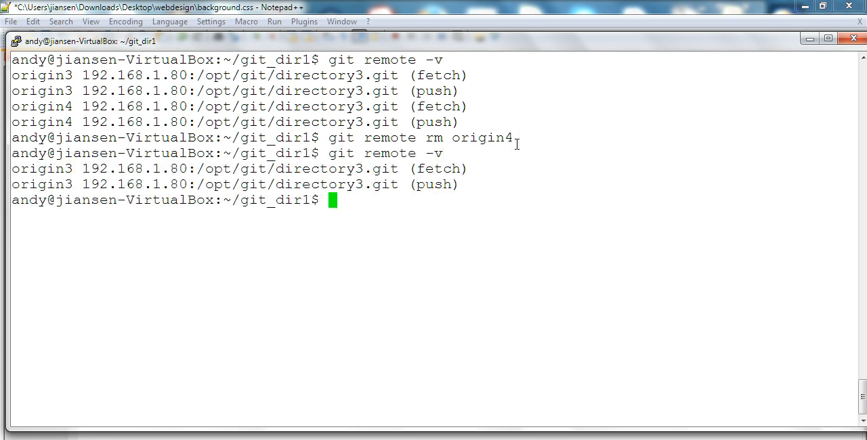
mouse_move(90, 285)
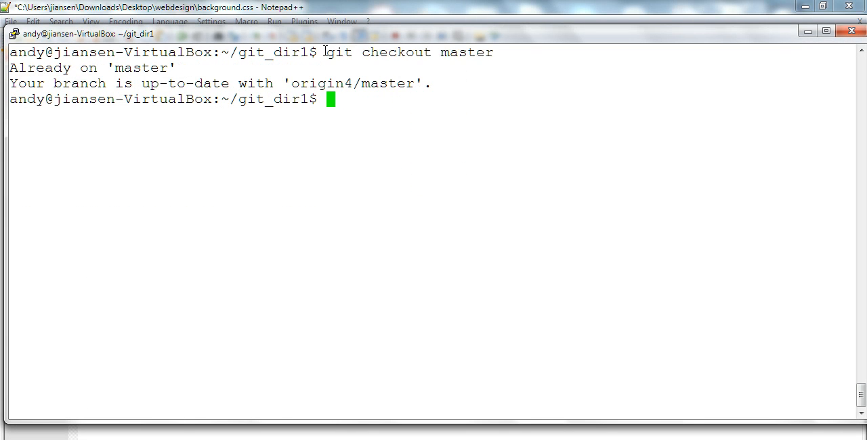
Check out master, fetch from origin4, and merge origin4/master into it
drag(323, 51, 493, 52)
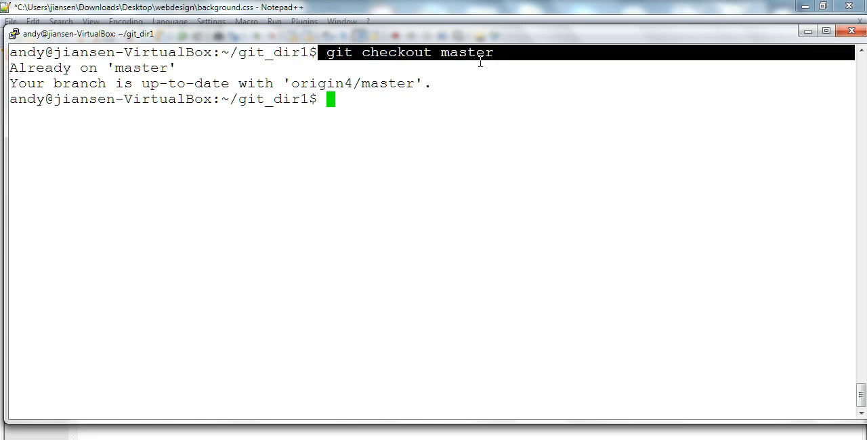
mouse_move(337, 75)
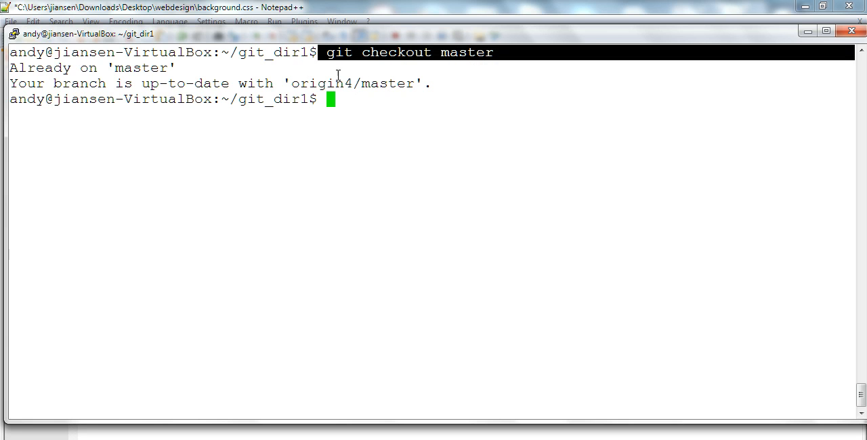
text(git fetch origin4)
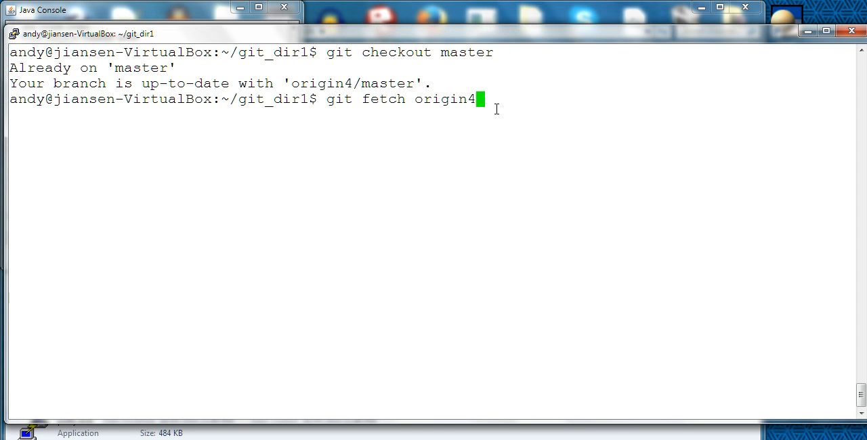
key(Return)
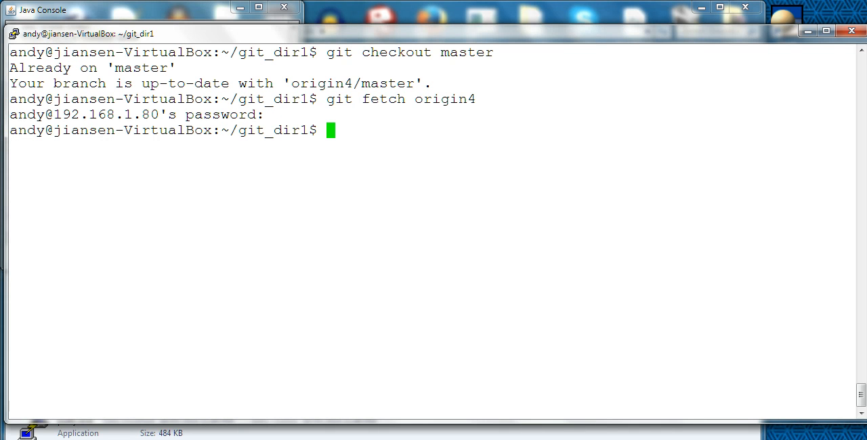
text(git merge origin4/master)
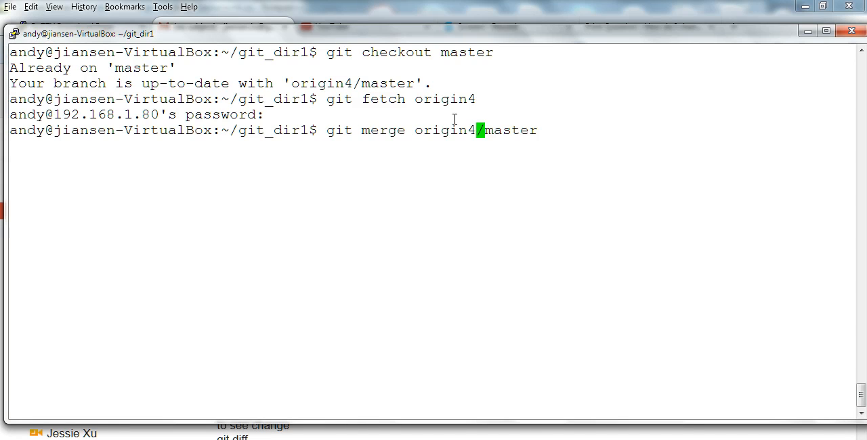